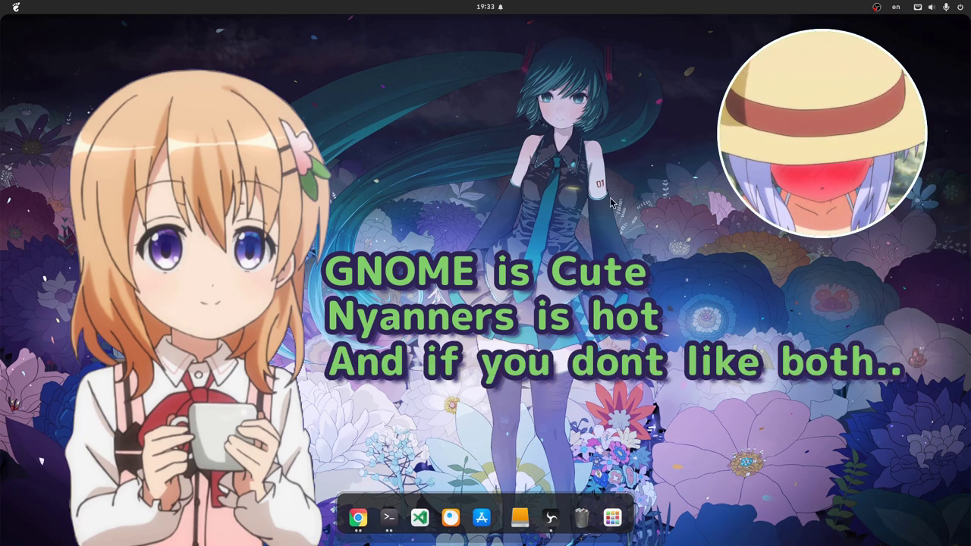
Show the calendar and notification panel for Friday, April 23 2021 from the top-bar clock.
click(485, 6)
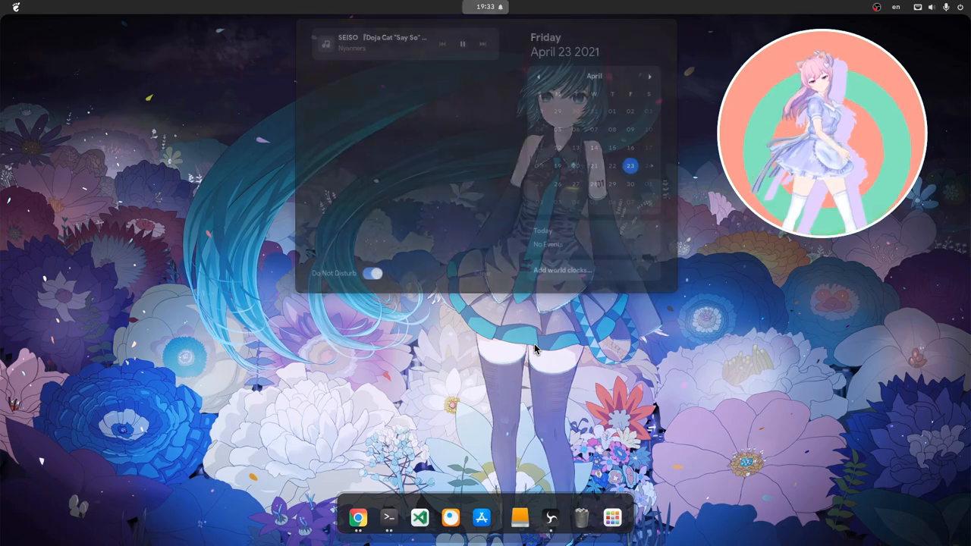
click(613, 518)
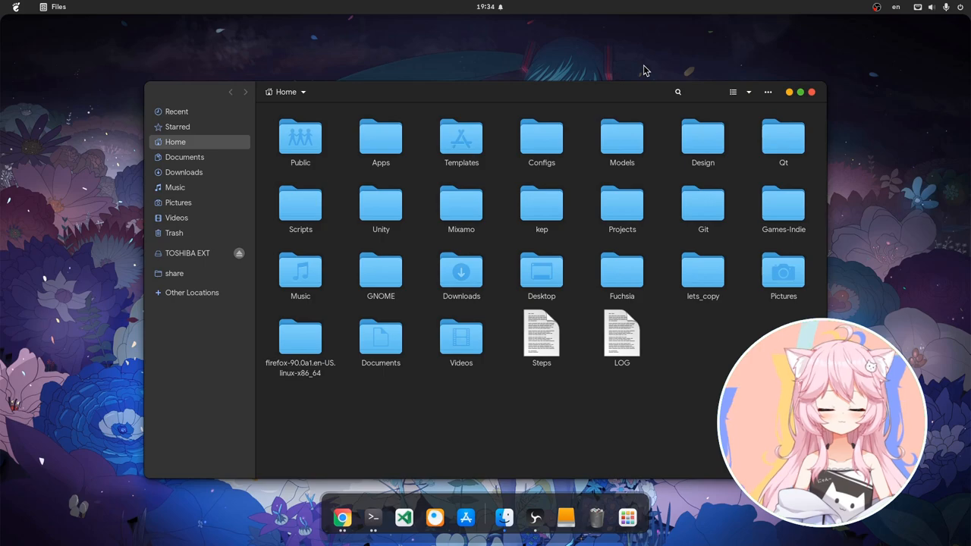
Launch Firefox Nightly from the firefox folder inside the firefox-90.0a1 download.
double_click(301, 337)
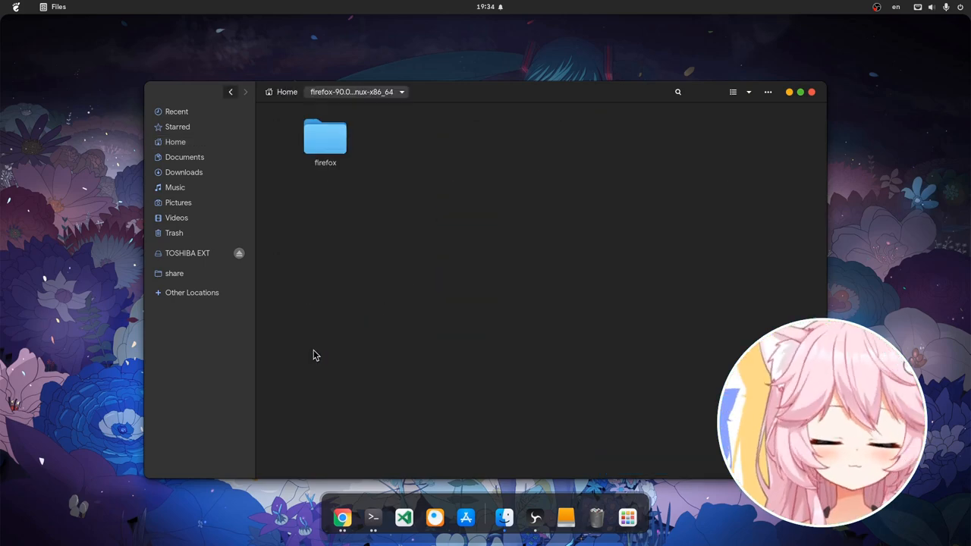
double_click(325, 135)
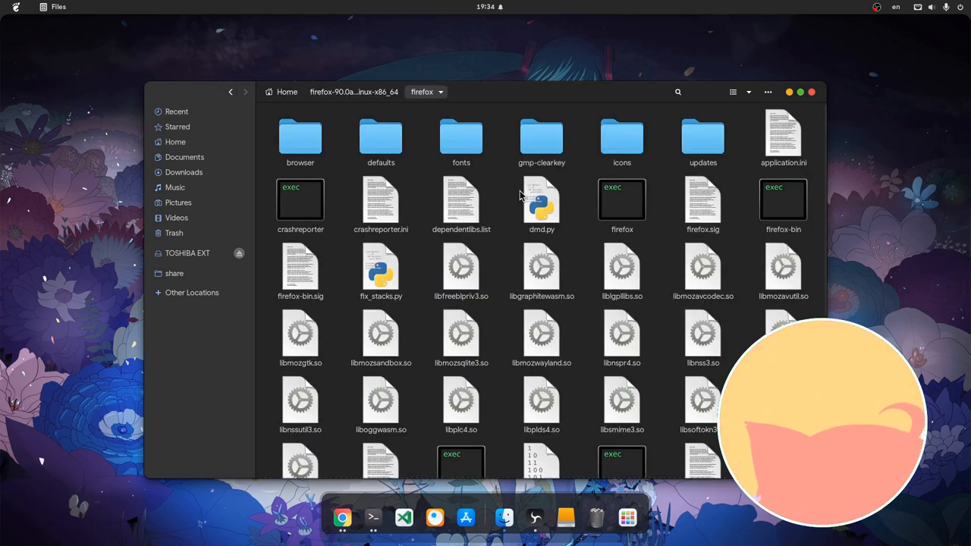
double_click(622, 199)
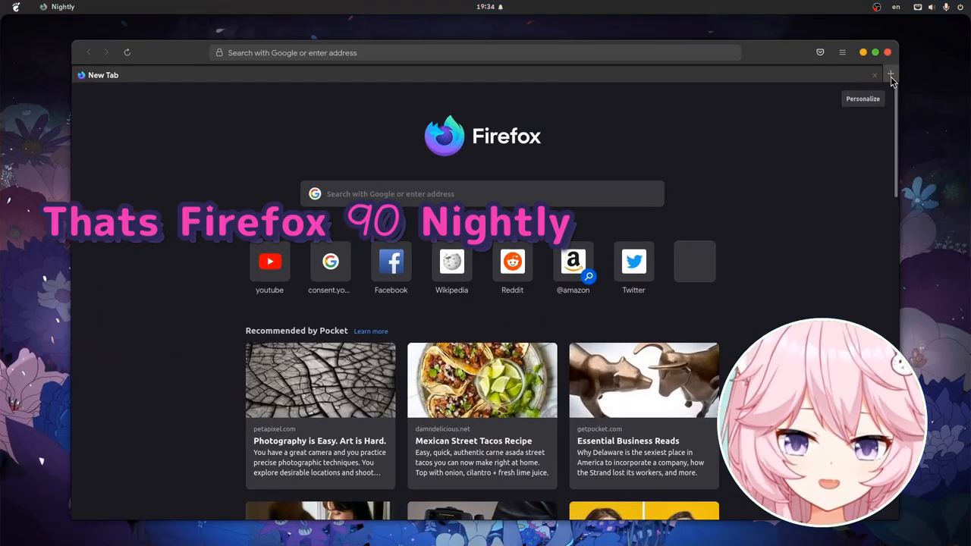
Add more New Tab pages to display the themed tab strip.
click(891, 74)
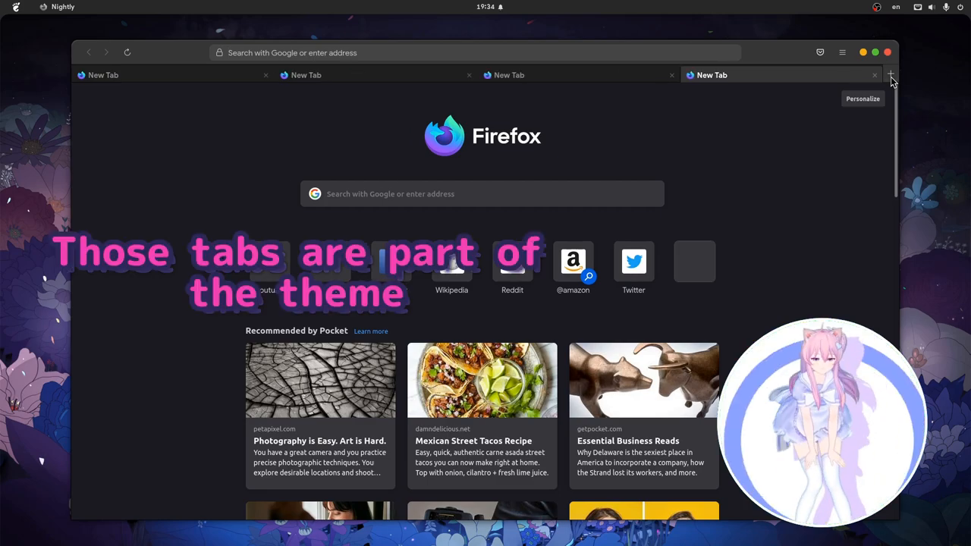
click(840, 52)
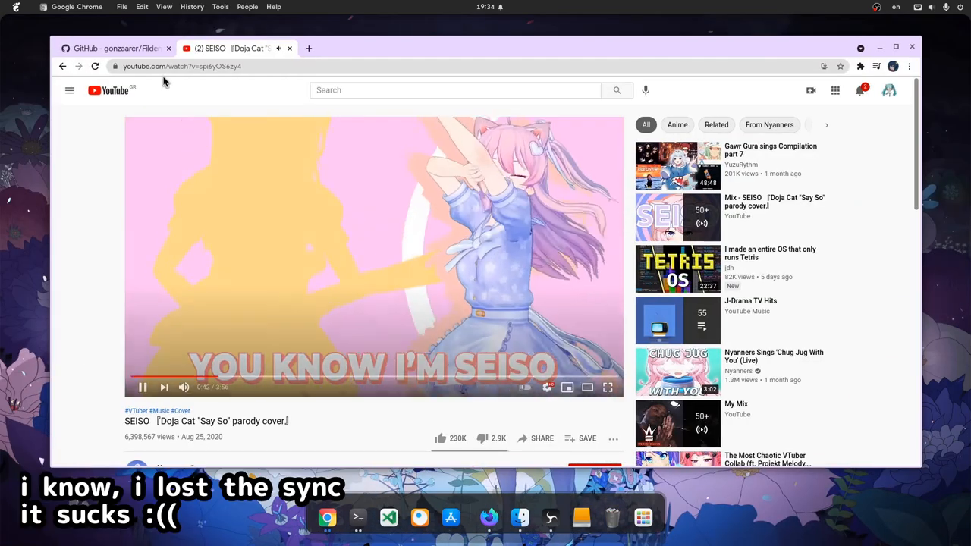
Reveal Chrome's Edit menu, then focus the Activities workspace holding both Chrome windows.
click(141, 6)
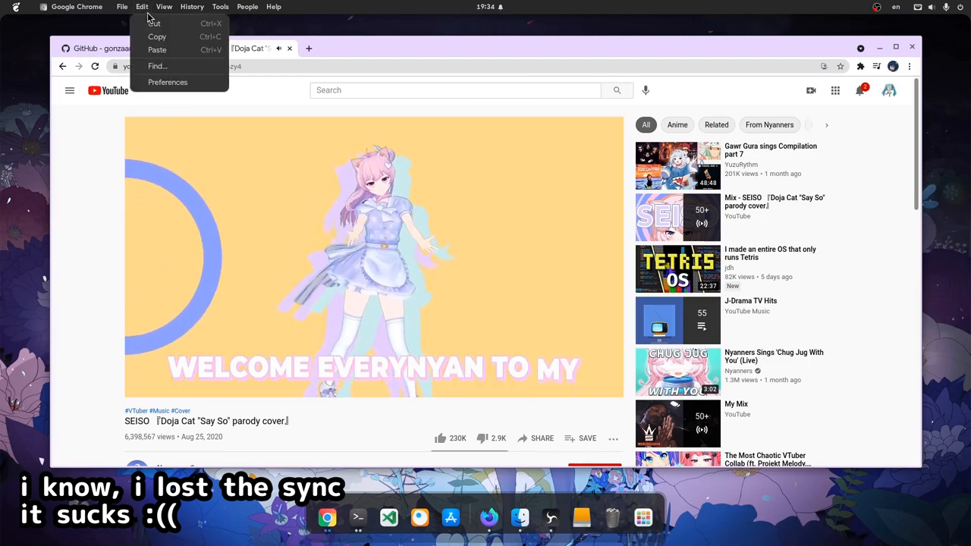
click(122, 6)
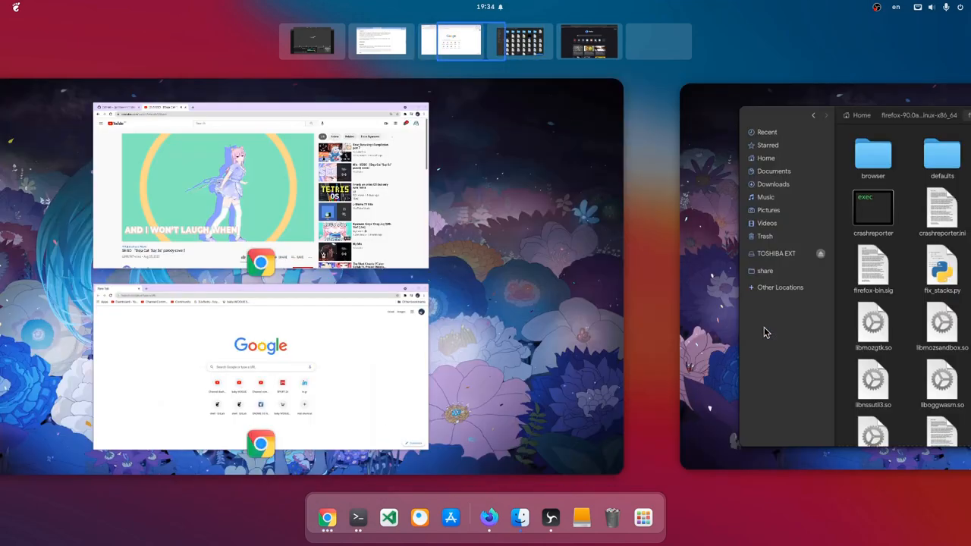
click(447, 39)
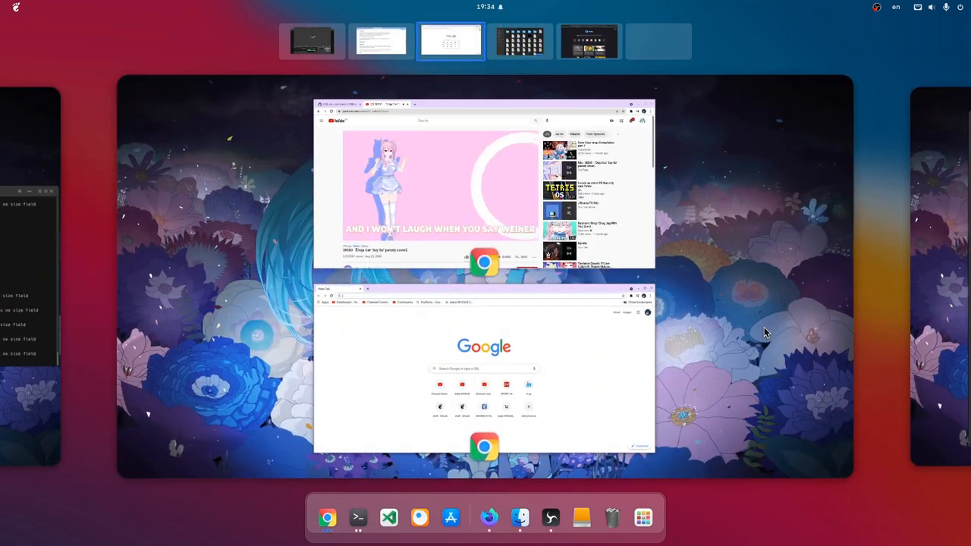